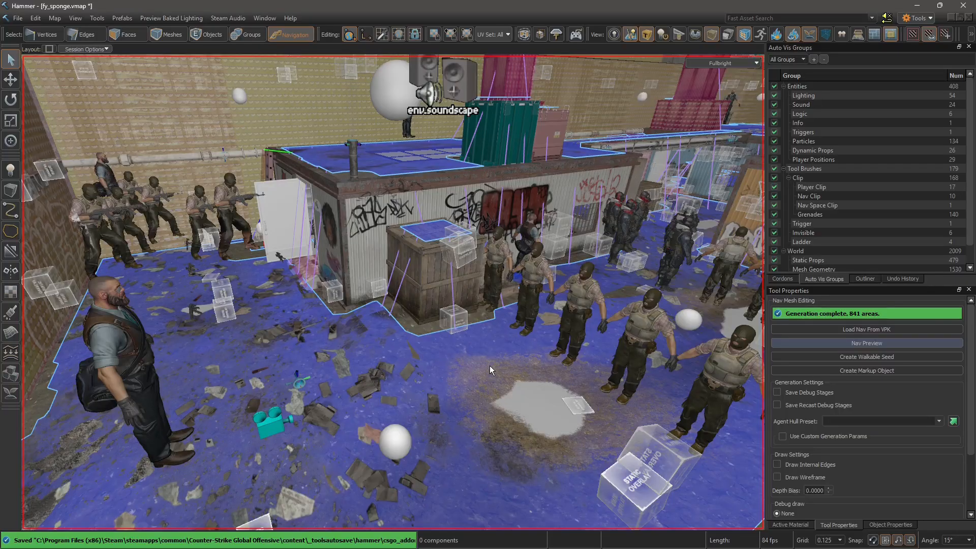
- Switch to Objects mode and back to Navigation mode for nav mesh editing
left_click(207, 33)
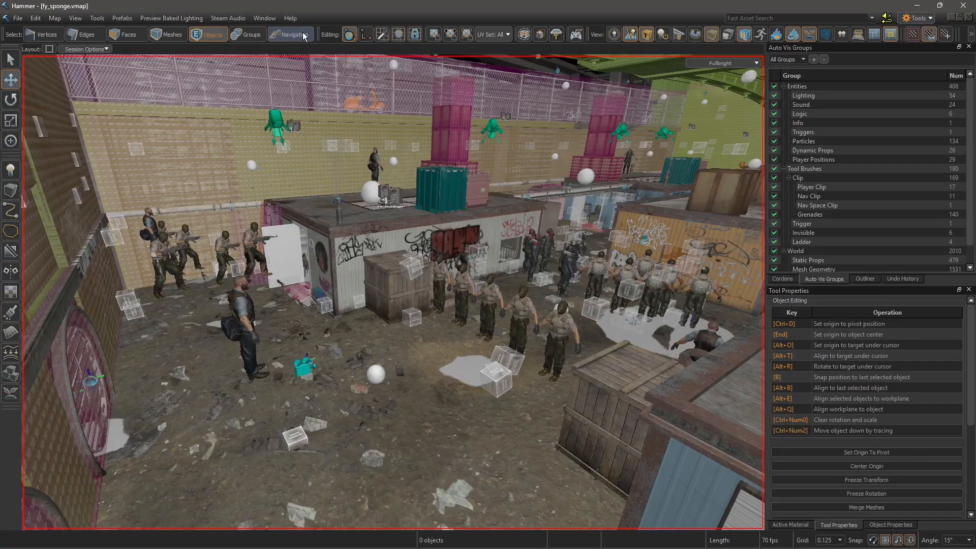
left_click(291, 34)
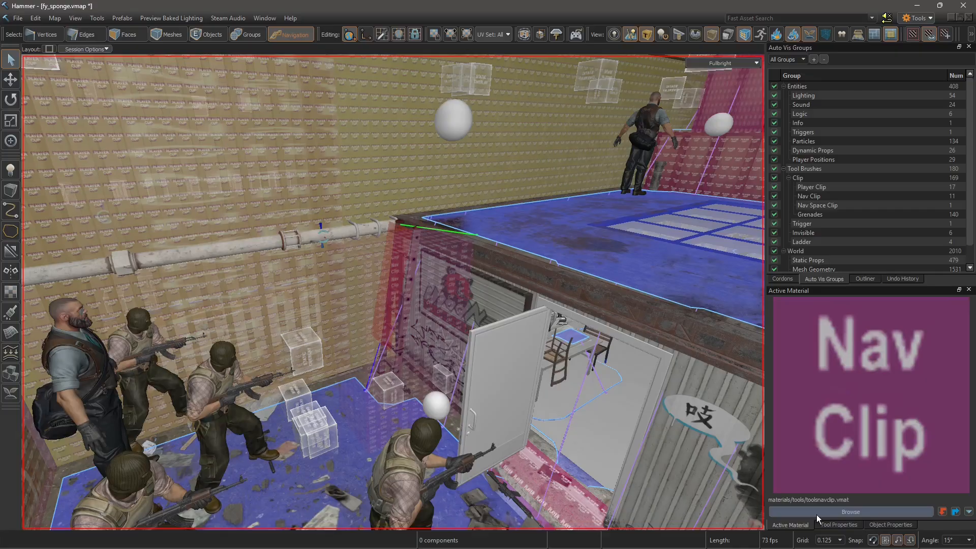
- Place a Nav Clip brush at the rooftop edge and regenerate the nav mesh to 842 areas
left_click(837, 524)
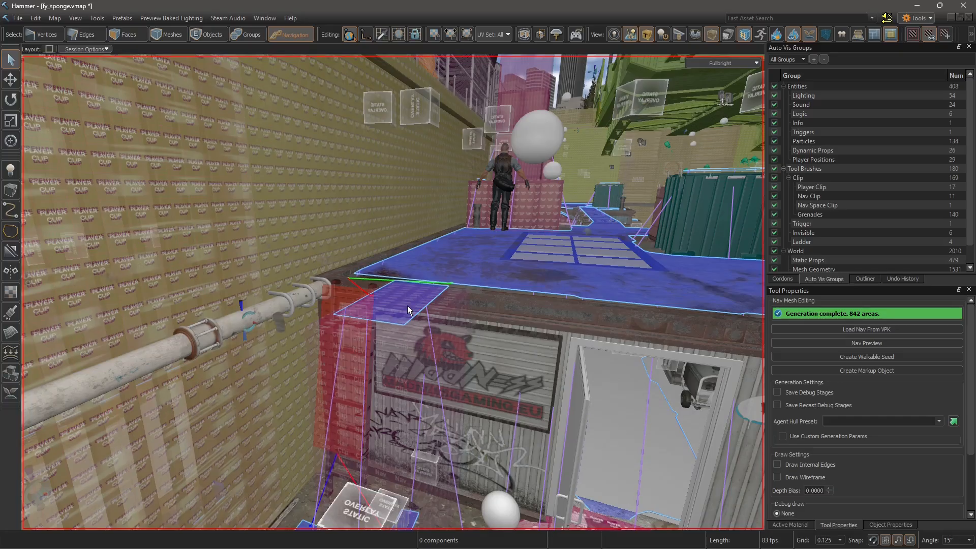
- Regenerate the nav mesh to 841 areas and inspect its outline at the ladder base
left_click(130, 34)
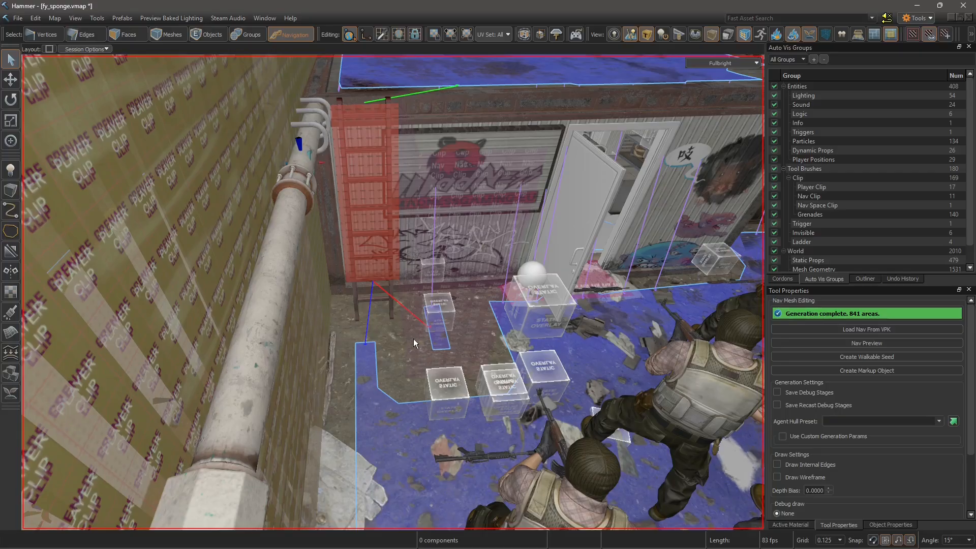
mouse_move(433, 356)
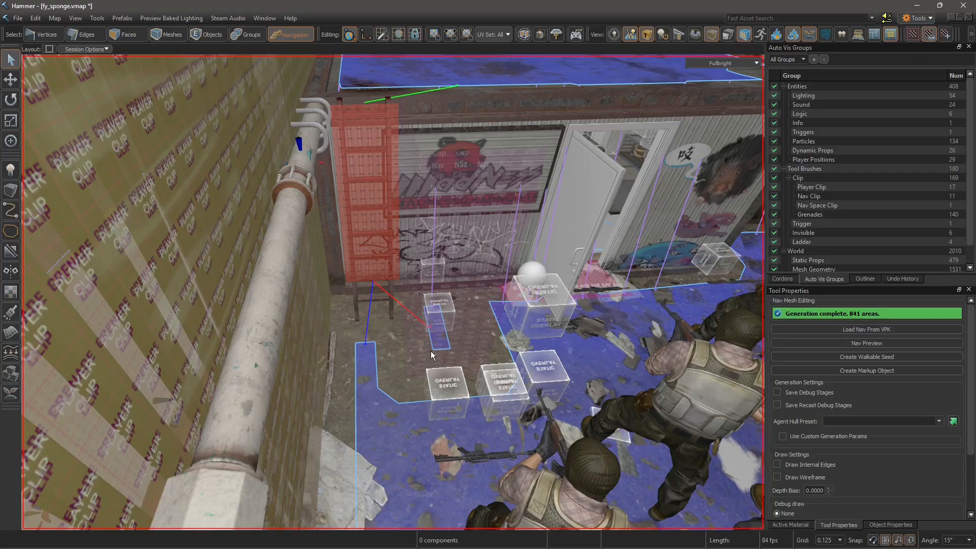